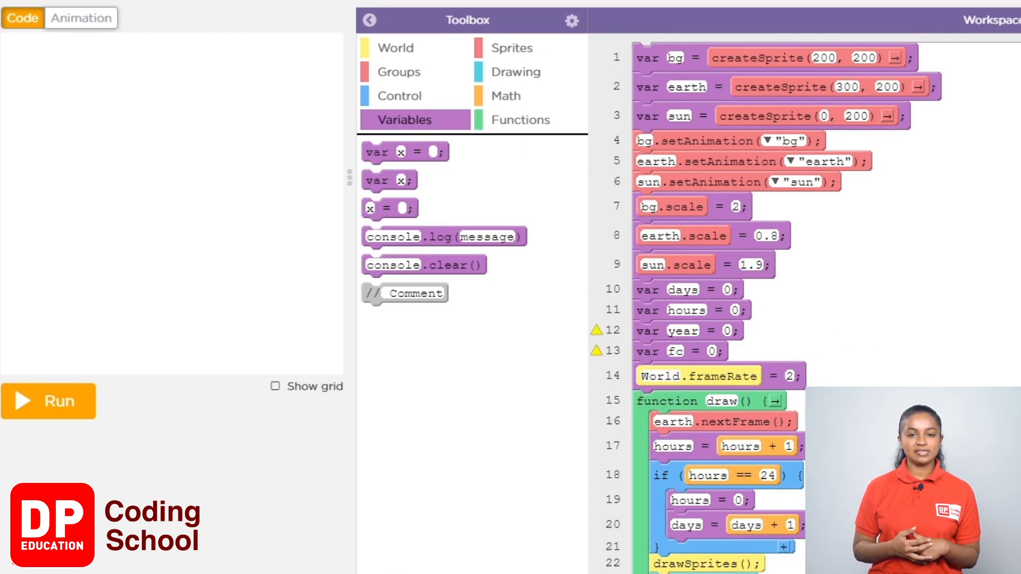
mouse_move(543, 49)
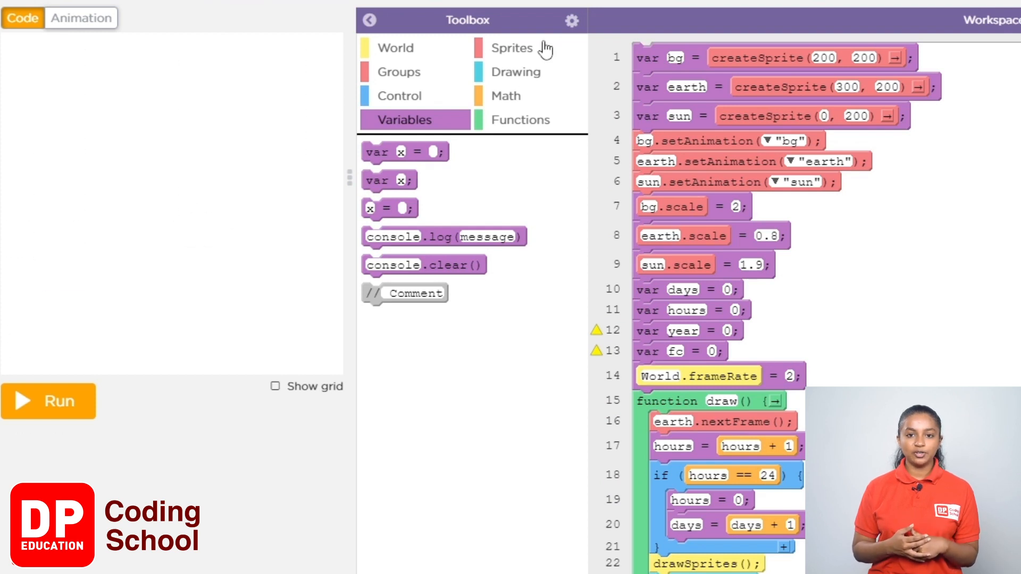
Add earth.setSpeedAndDirection(0.1, 90) inside draw after the hours check.
click(513, 48)
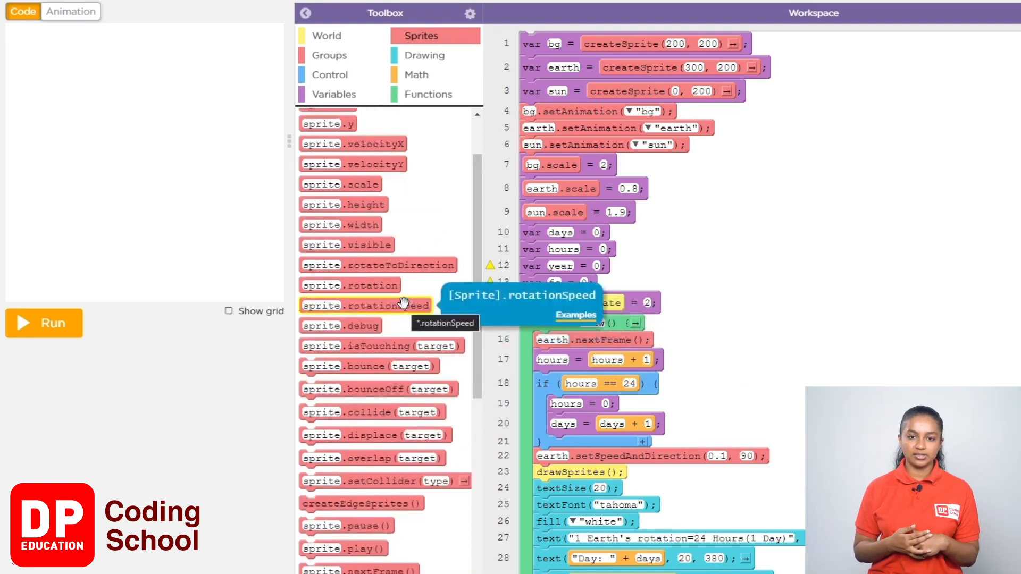
mouse_move(404, 266)
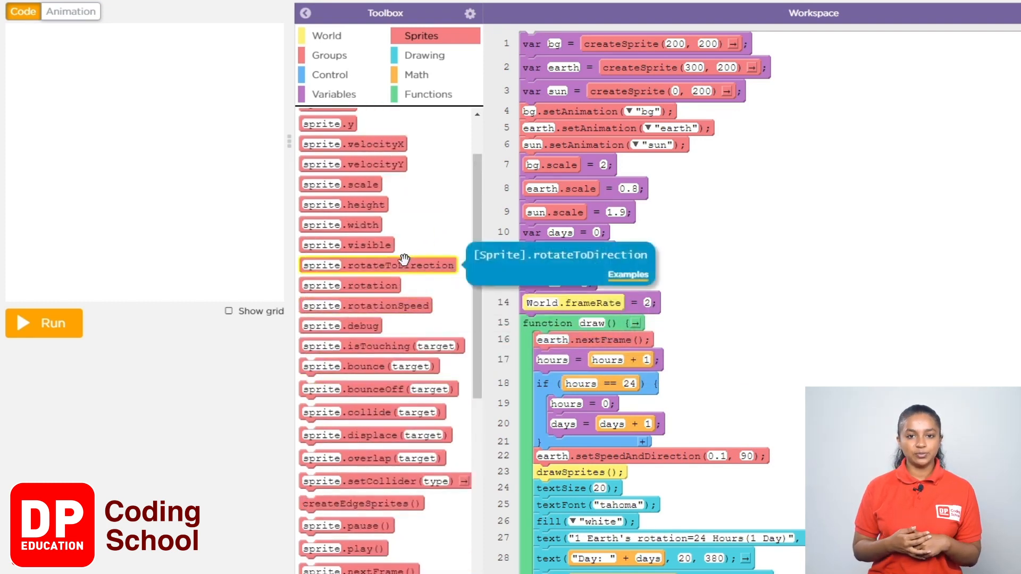
scroll(down, 3)
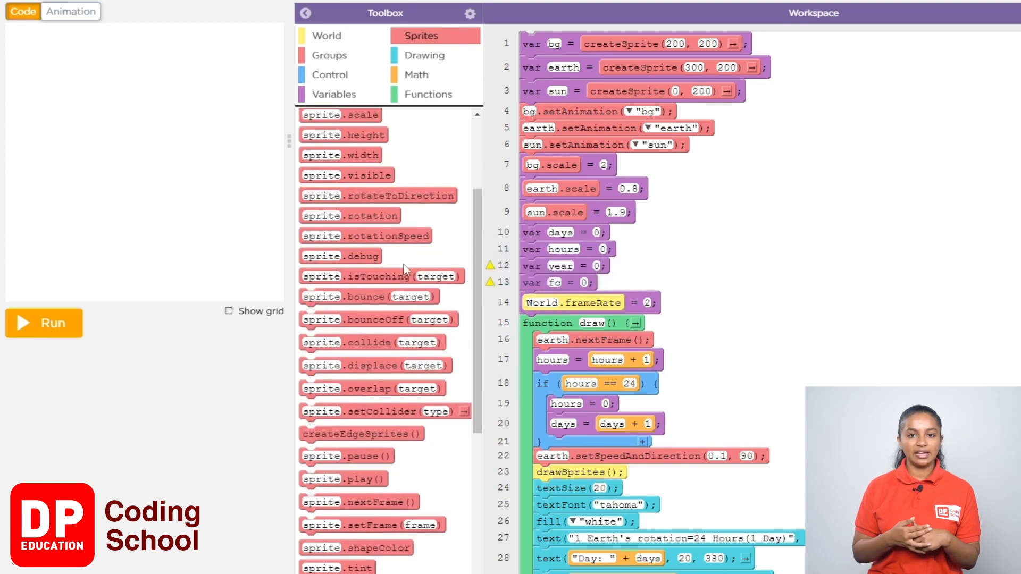
scroll(down, 3)
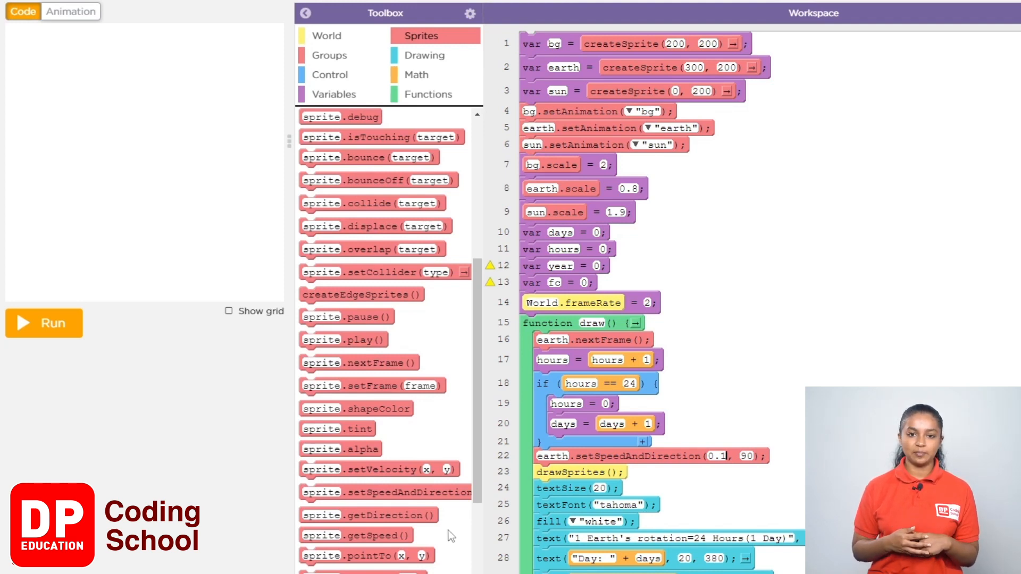
mouse_move(406, 515)
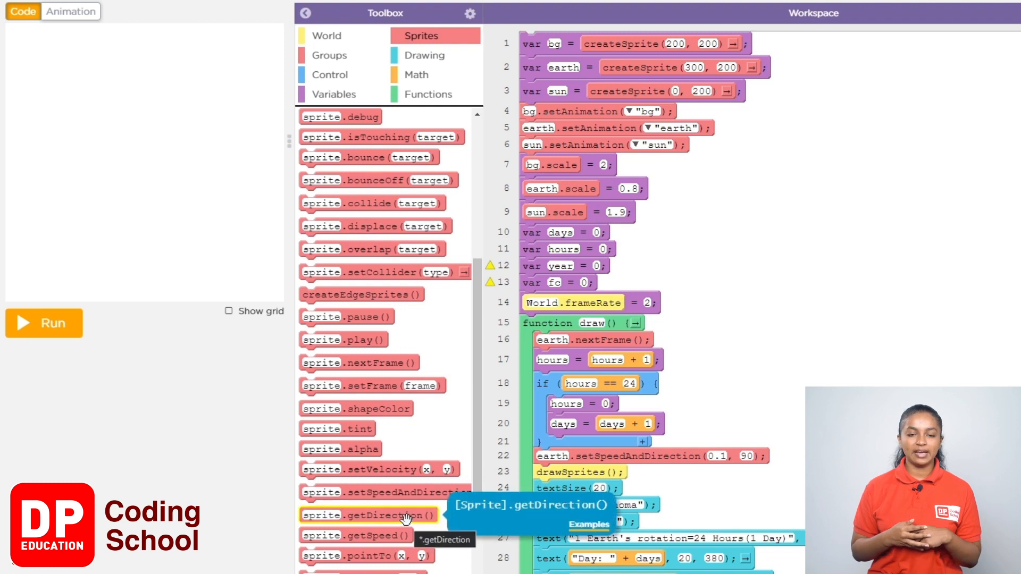
Replace the fixed 90 direction with earth.getDirection() - 0.1 using a Math subtraction block.
click(415, 74)
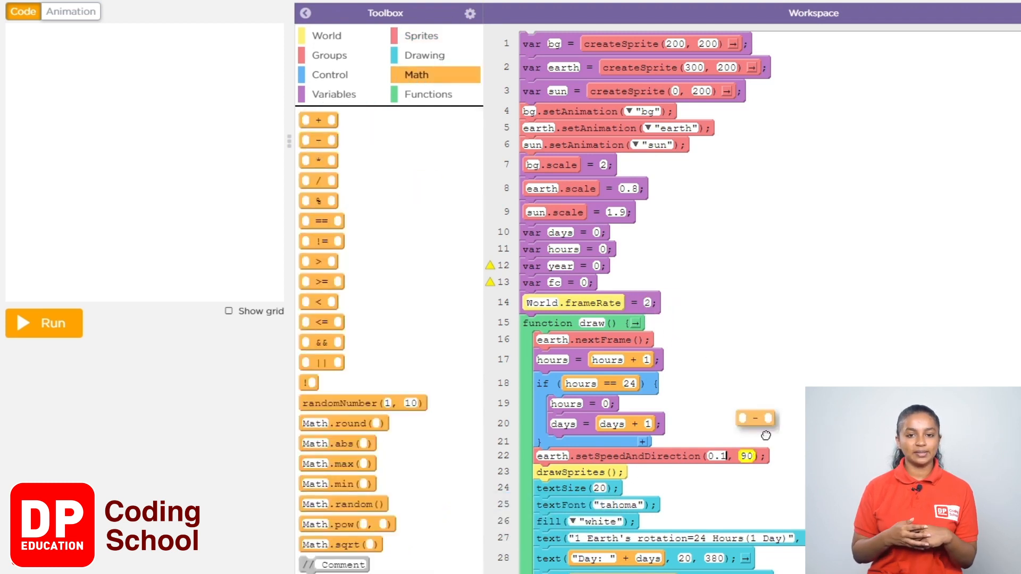
drag(756, 418, 752, 460)
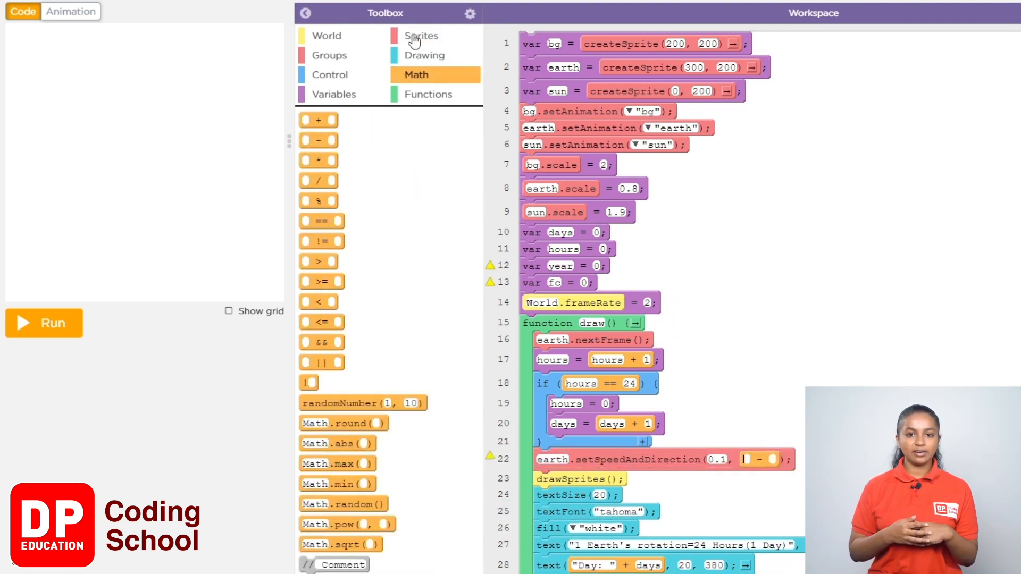
click(422, 36)
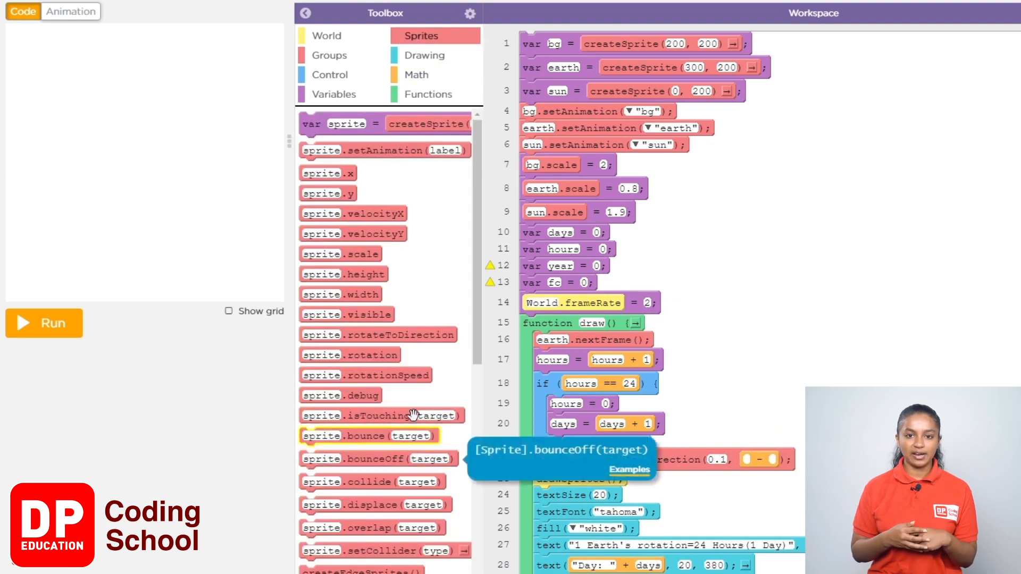
scroll(down, 3)
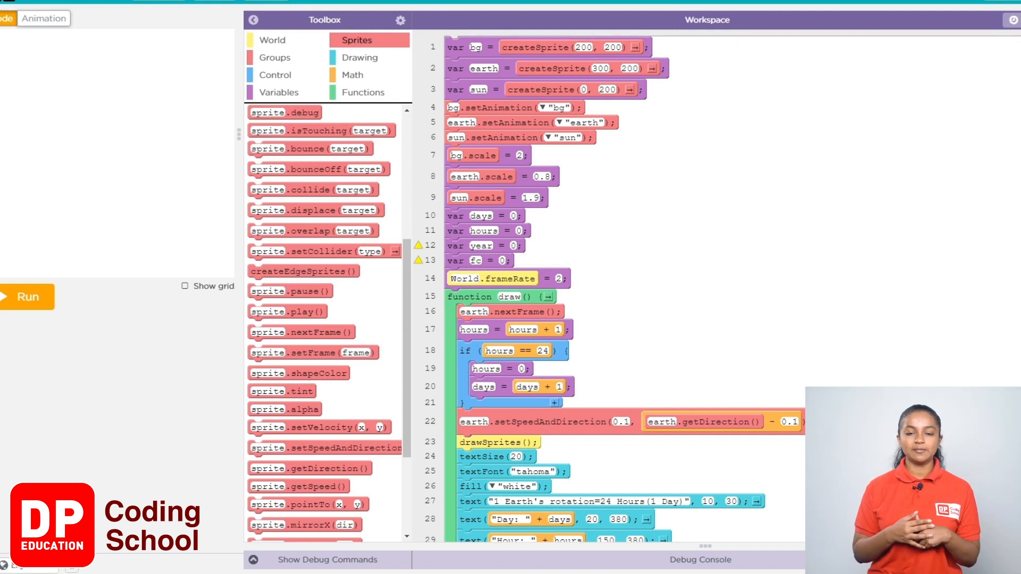
Add fc = fc + 1 after the speed-and-direction line and bring in a console.log block.
click(279, 91)
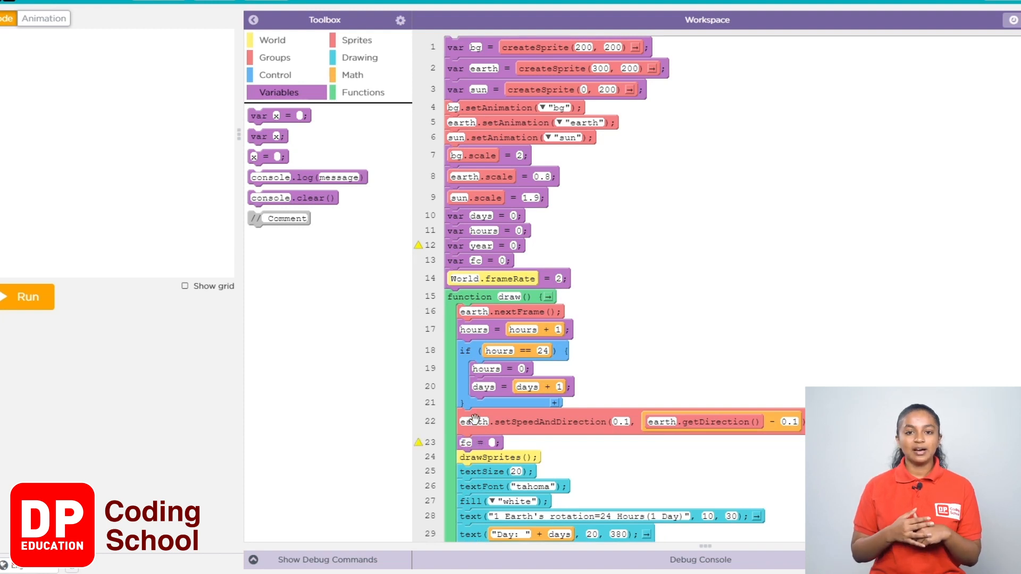
click(352, 74)
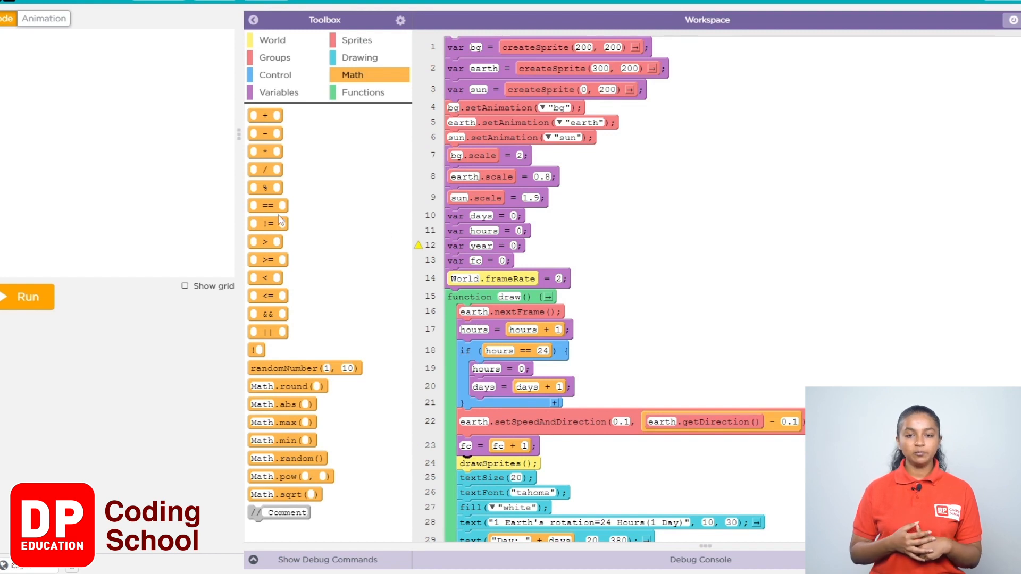
mouse_move(218, 205)
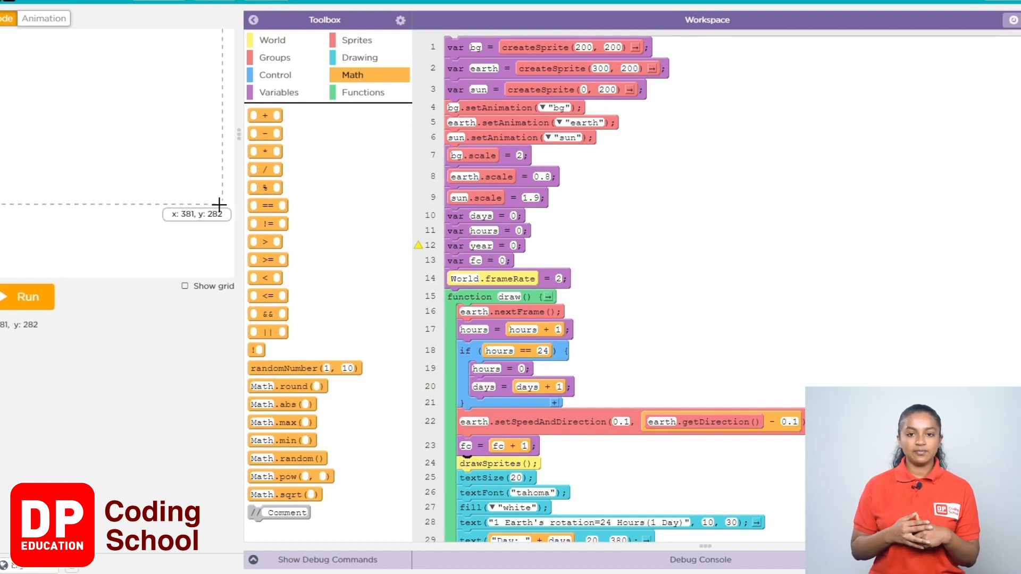
mouse_move(52, 297)
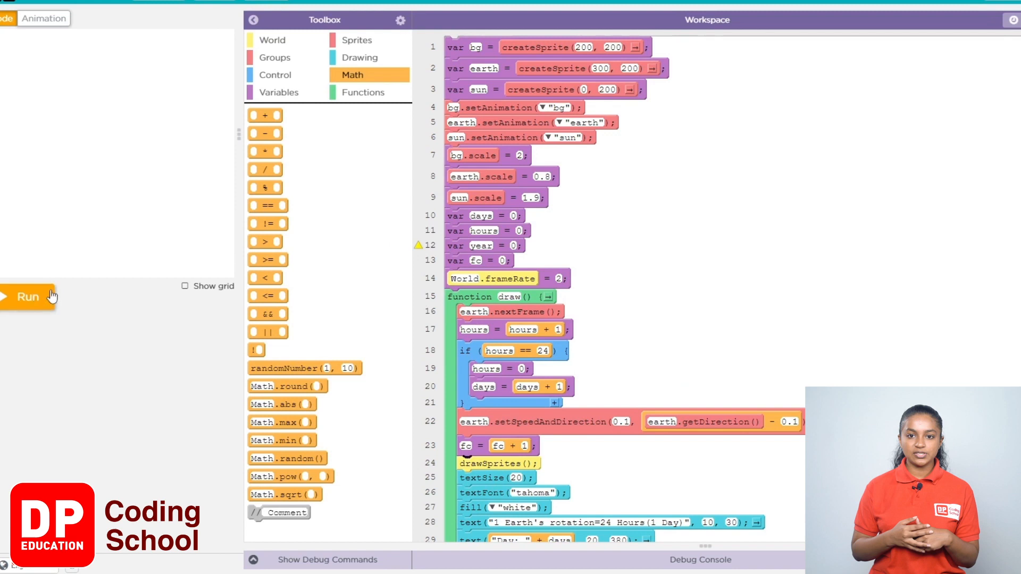
click(279, 91)
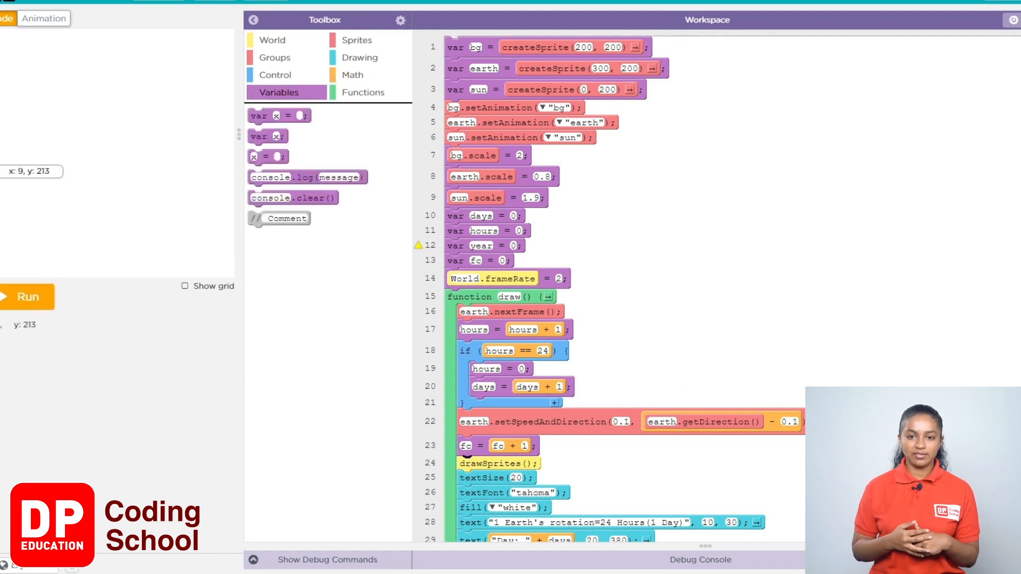
drag(306, 176, 390, 216)
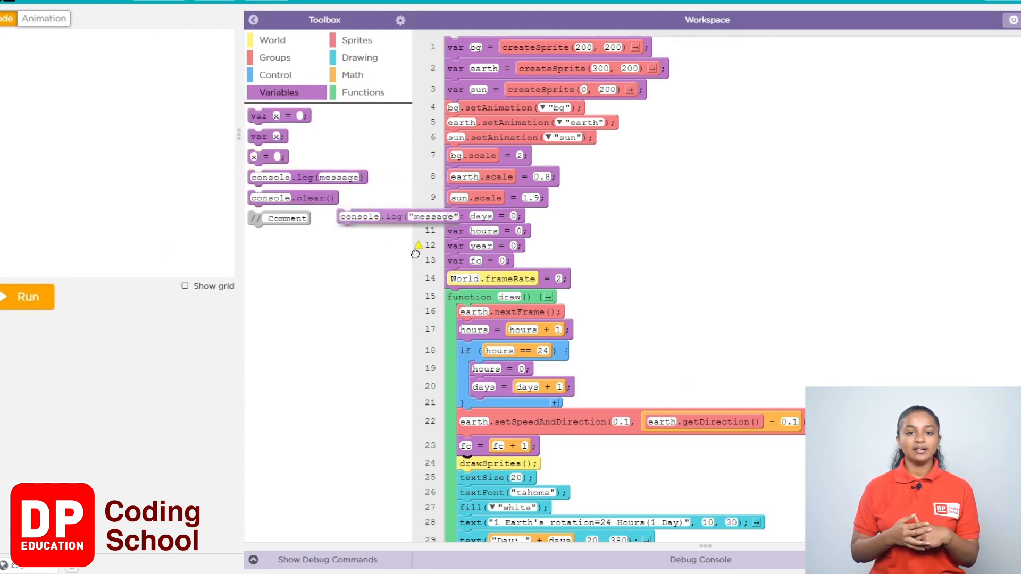